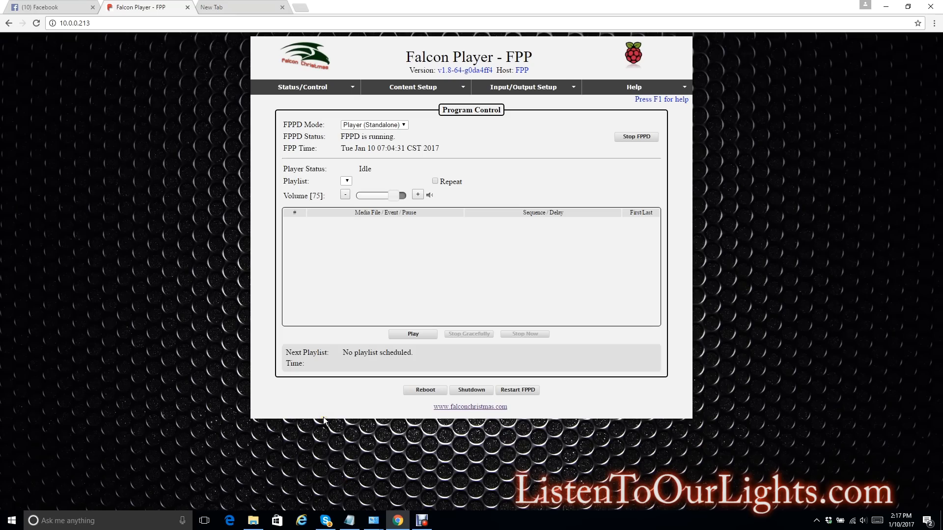
mouse_move(369, 231)
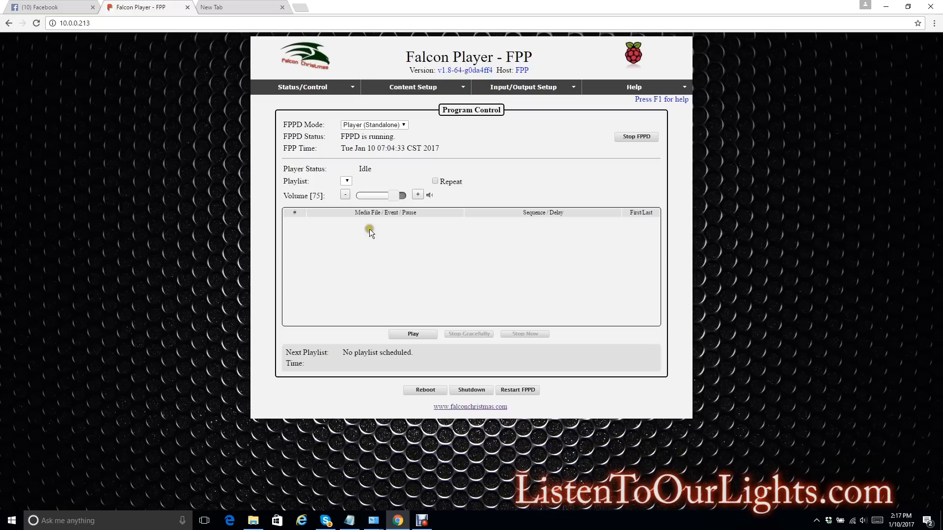
mouse_move(227, 27)
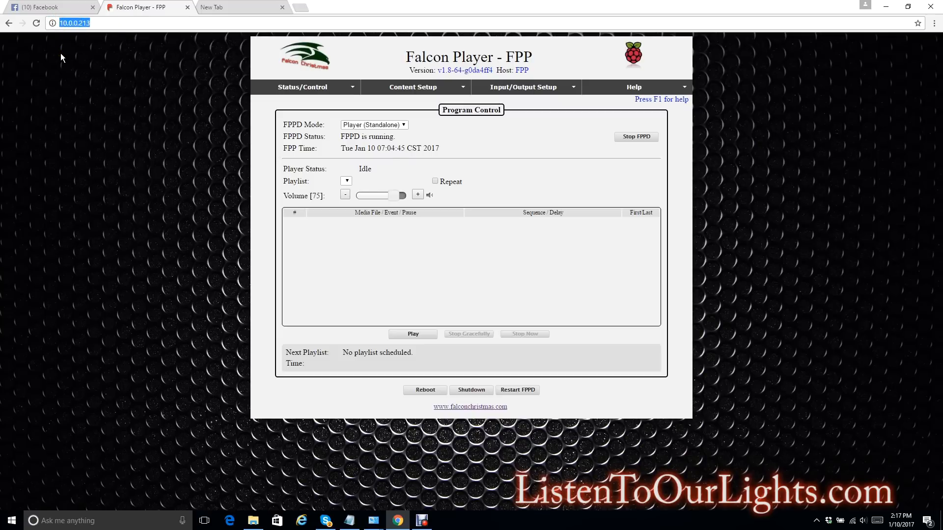
mouse_move(449, 173)
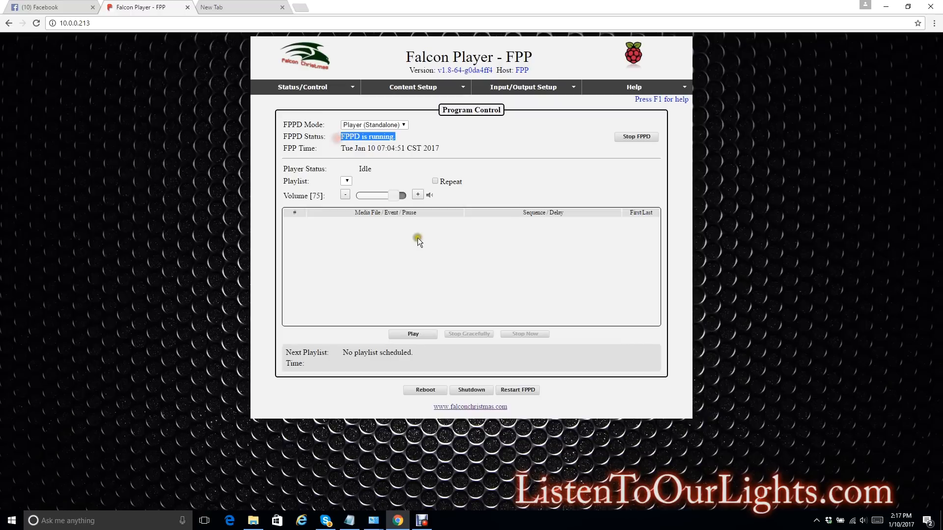
mouse_move(462, 177)
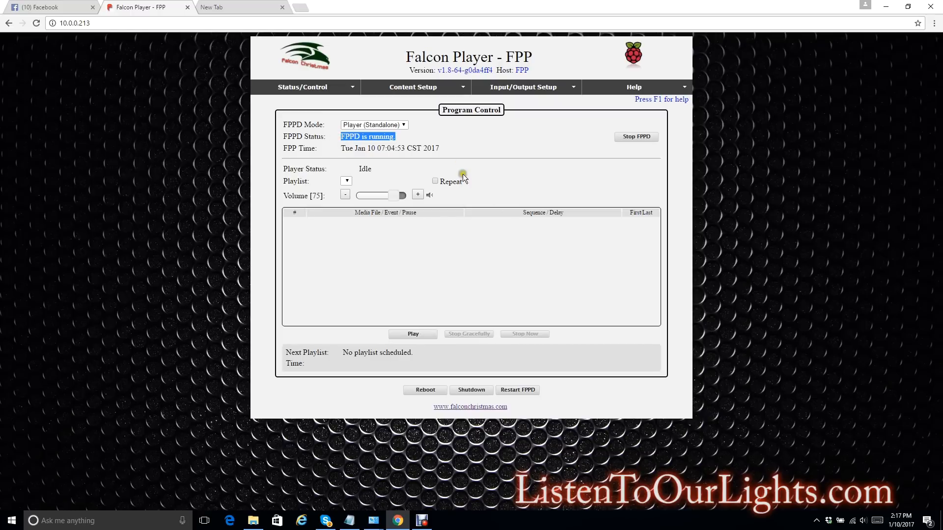
- Add a new empty output row on the Channel Outputs Other list beside the RPIWS281X output
left_click(524, 86)
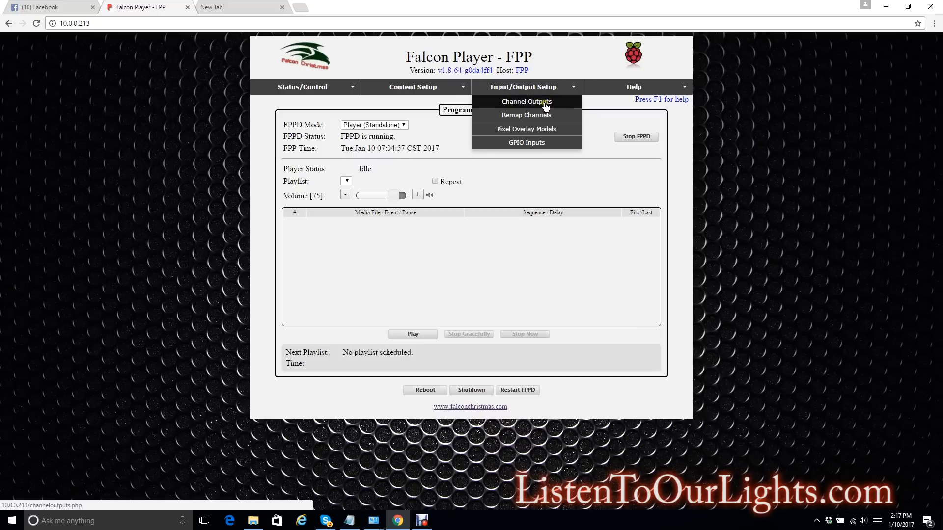
mouse_move(532, 112)
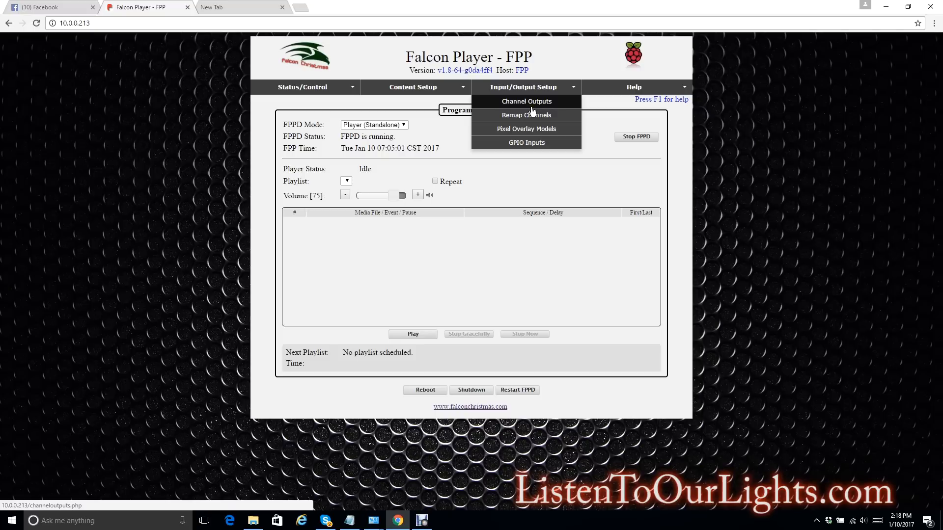
mouse_move(529, 105)
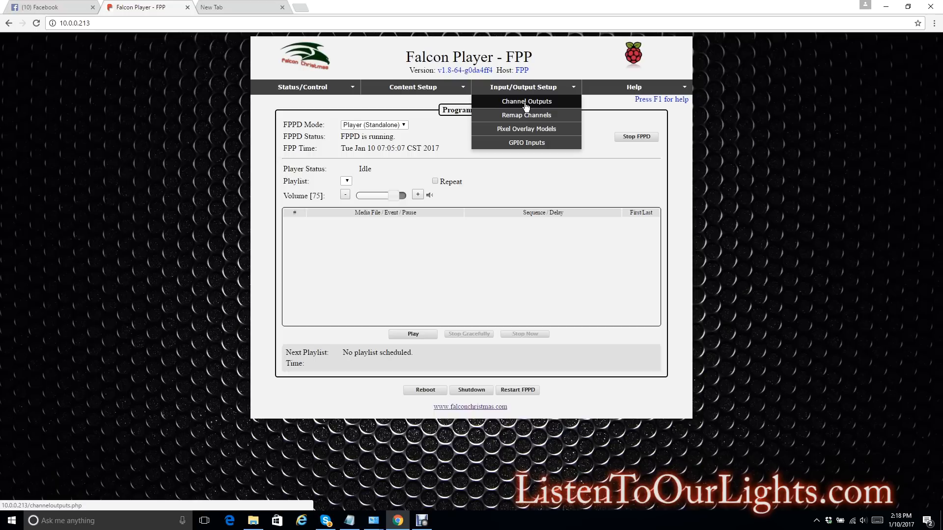
left_click(525, 101)
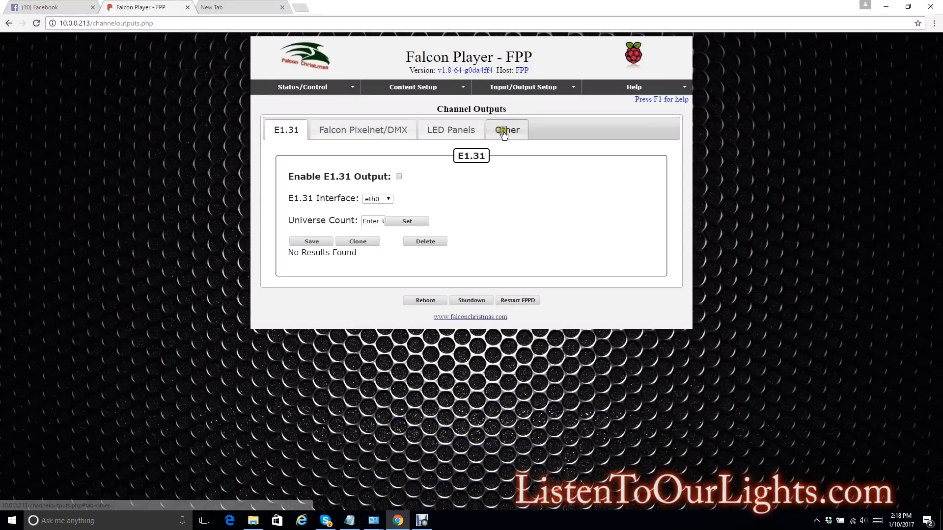
left_click(507, 130)
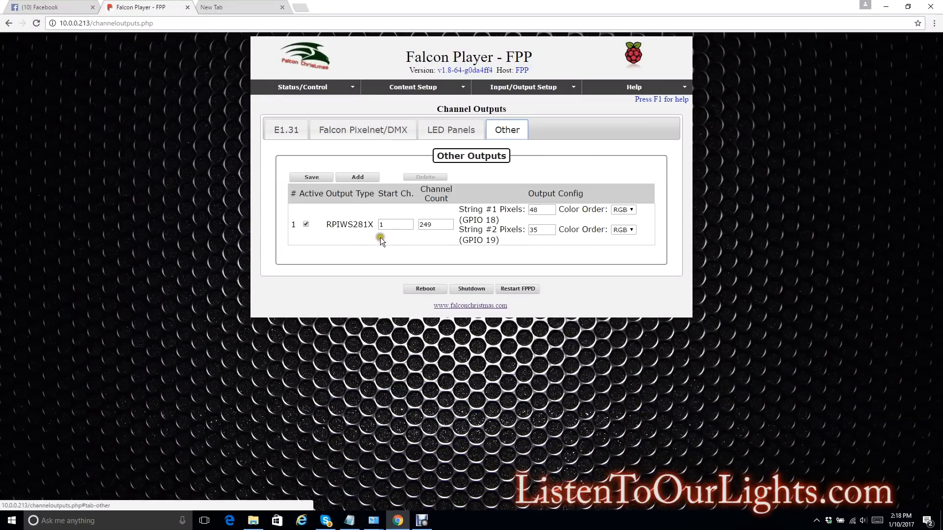
mouse_move(477, 234)
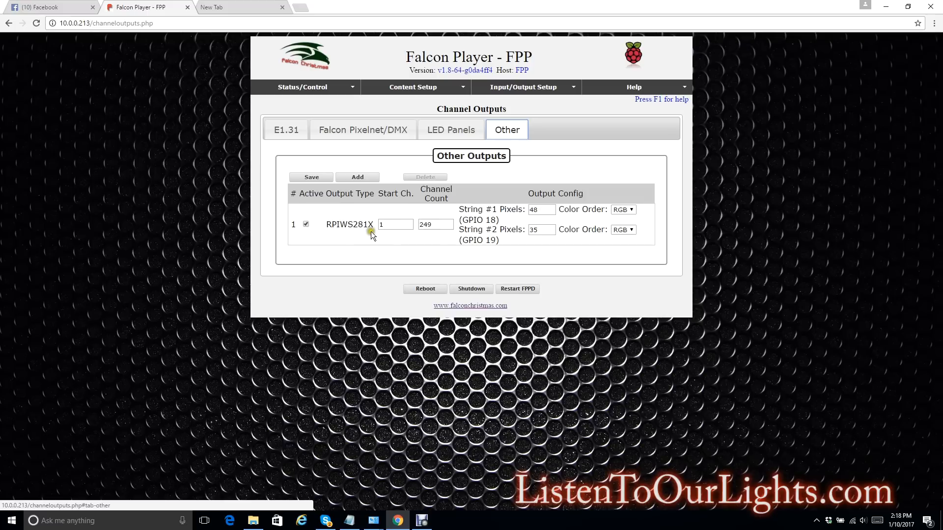
left_click(358, 177)
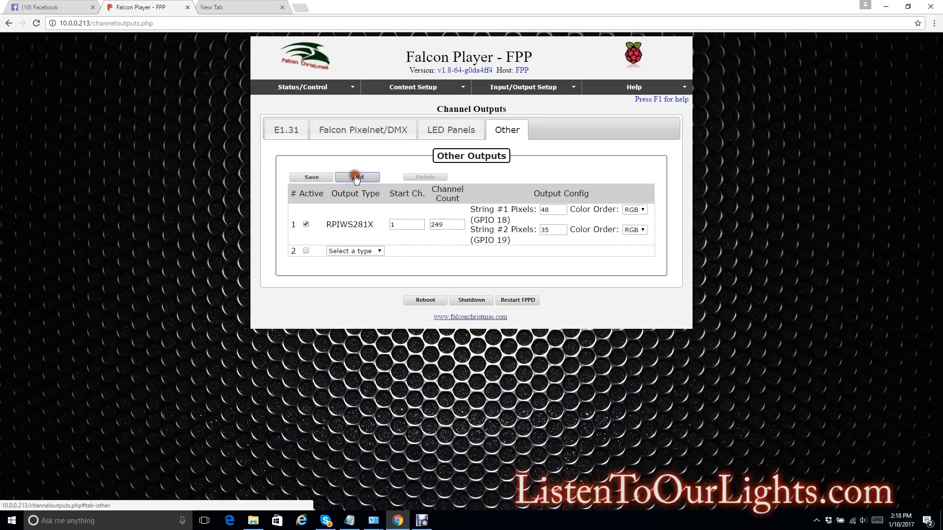
- Make the new output row a DMX-Open output
left_click(354, 250)
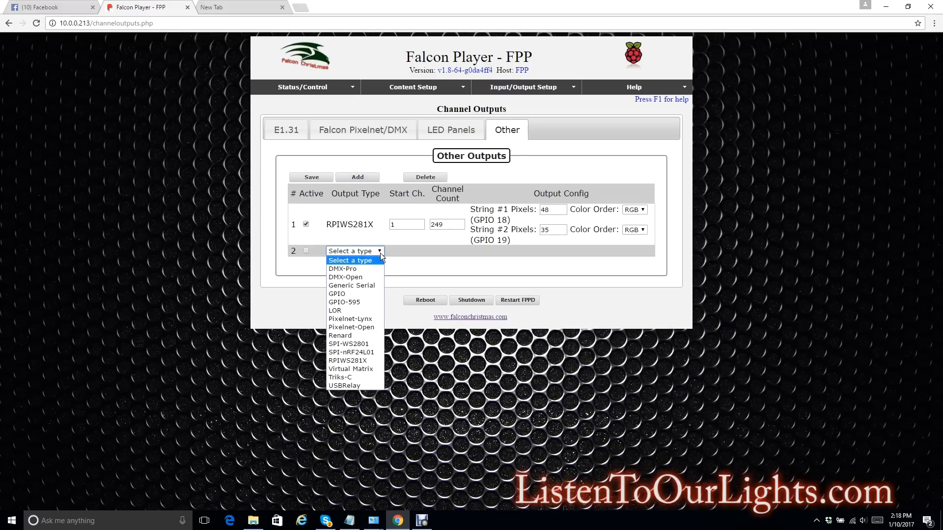
left_click(344, 277)
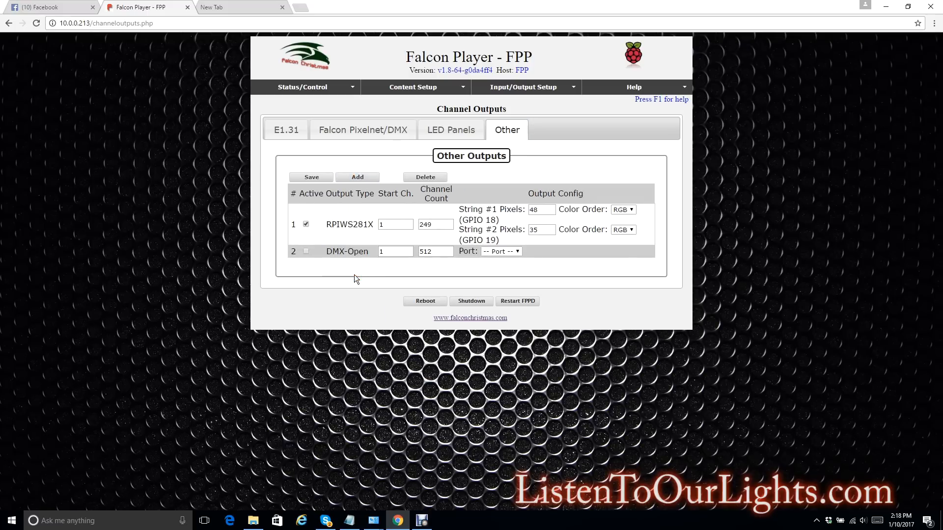
mouse_move(396, 263)
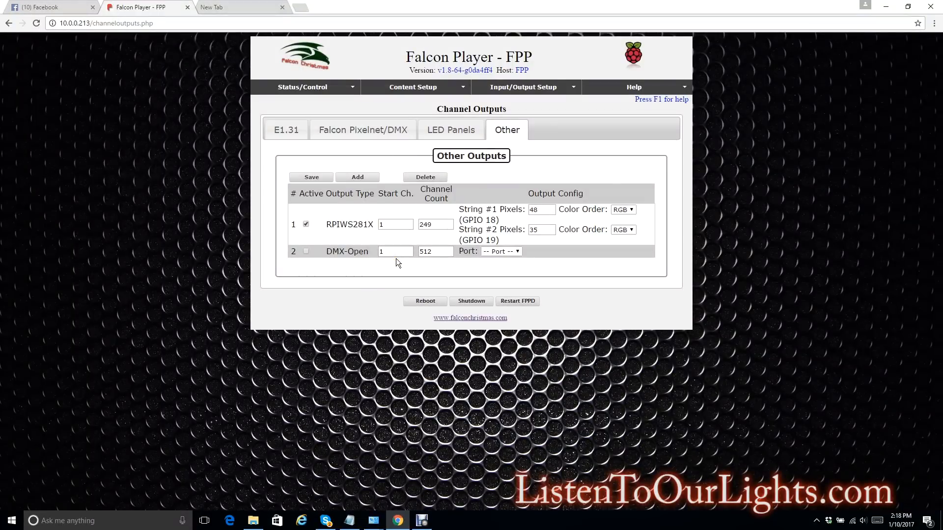
left_click(391, 251)
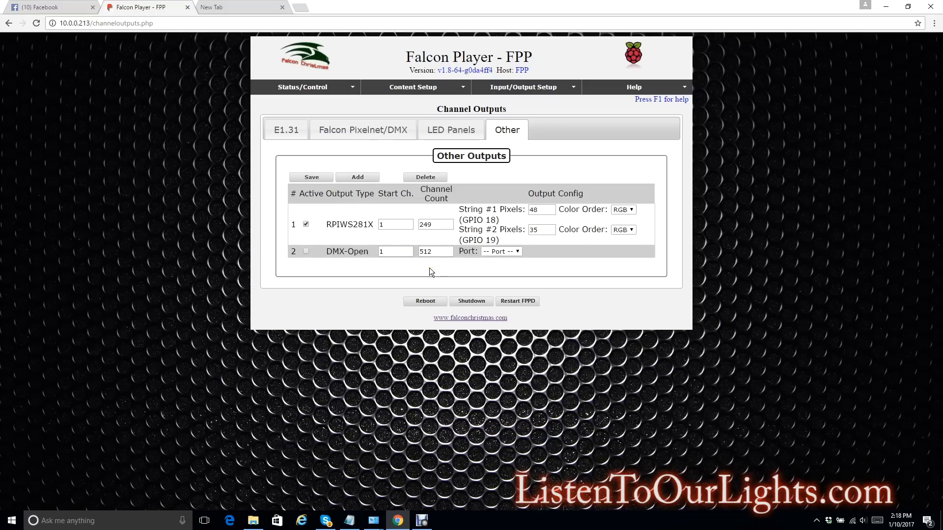
mouse_move(470, 270)
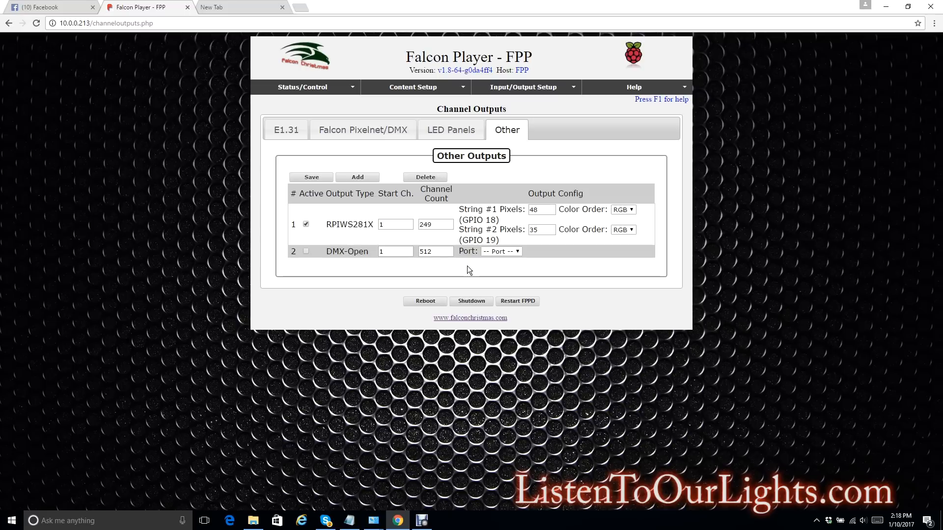
left_click(432, 252)
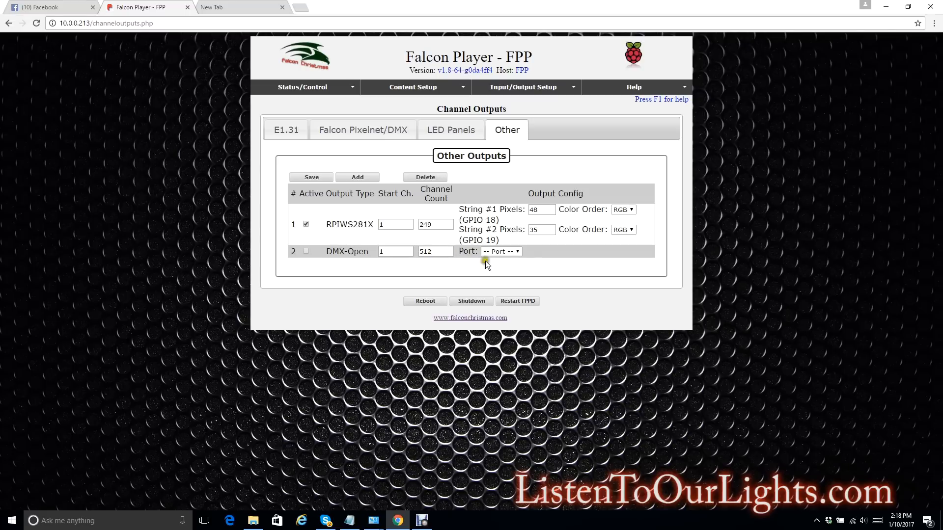
- Send the DMX-Open output to port ttyAMA0, mark it active, and save the configuration
left_click(499, 251)
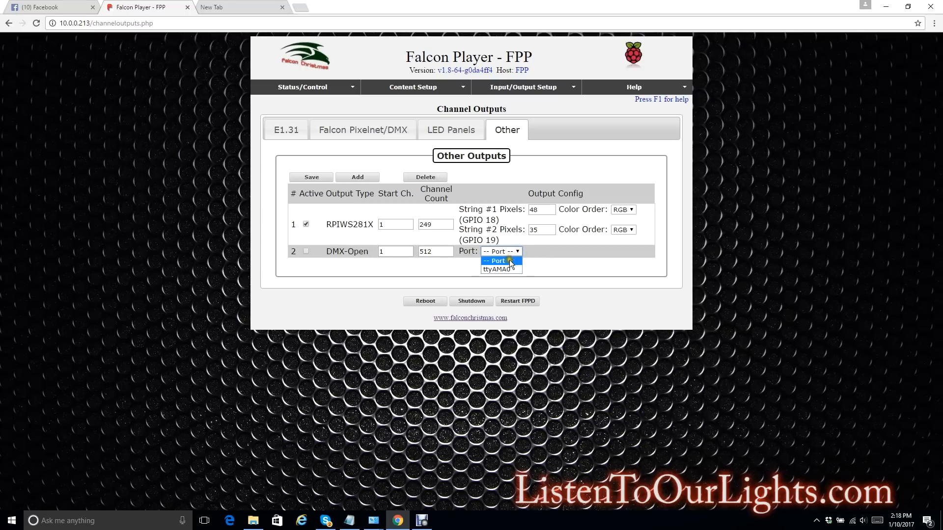
left_click(501, 269)
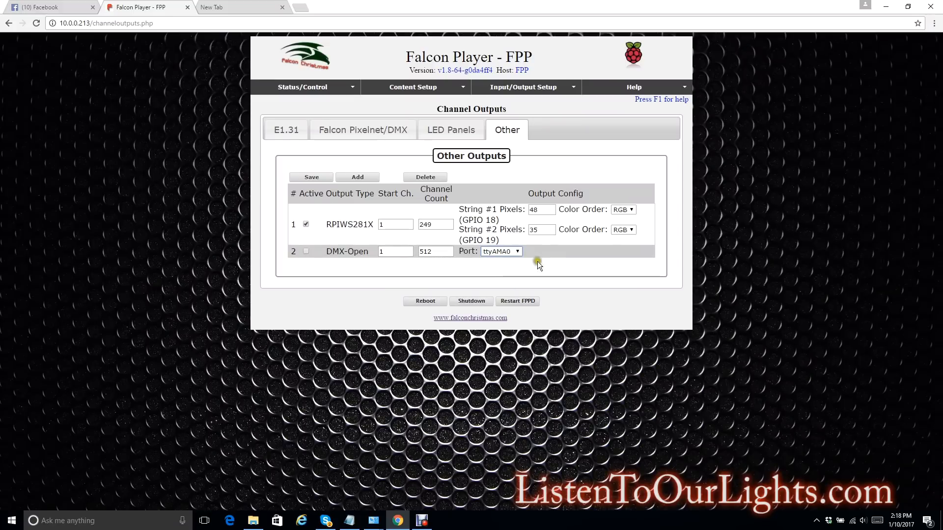
mouse_move(405, 277)
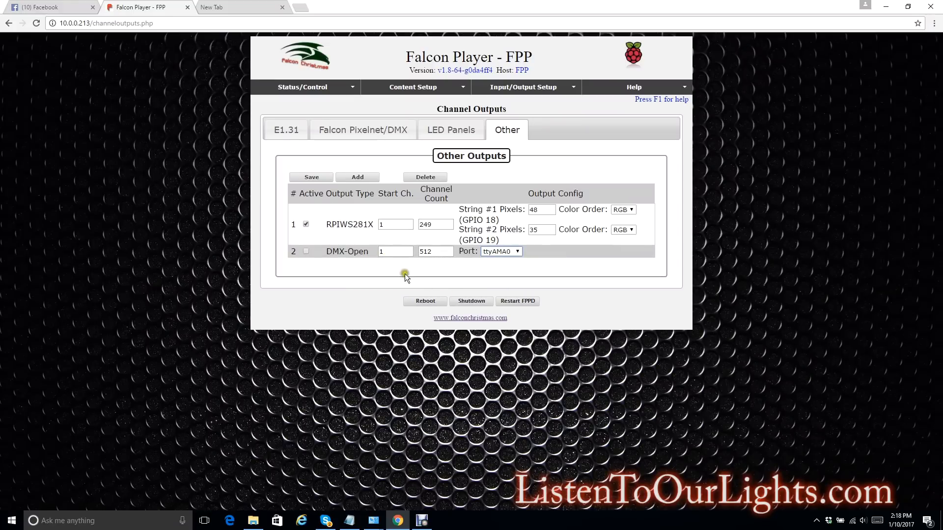
left_click(306, 250)
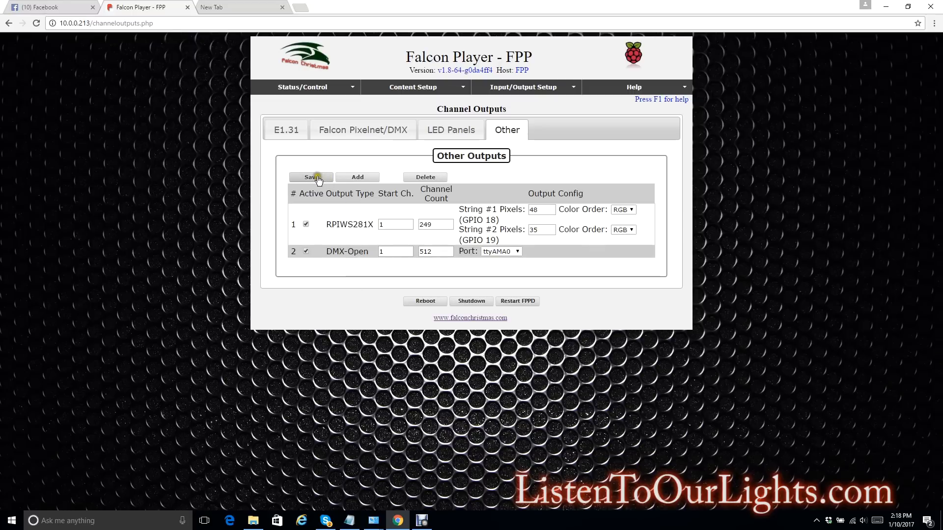
left_click(311, 176)
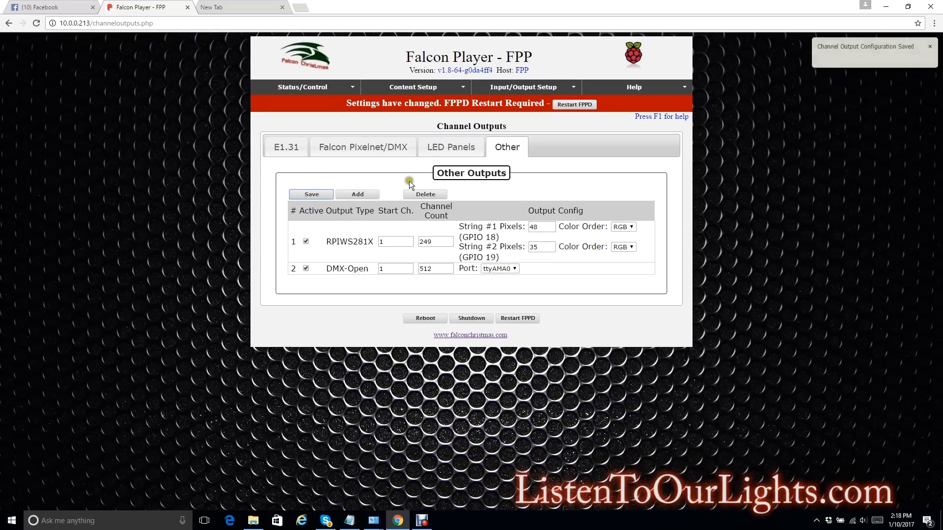
mouse_move(546, 131)
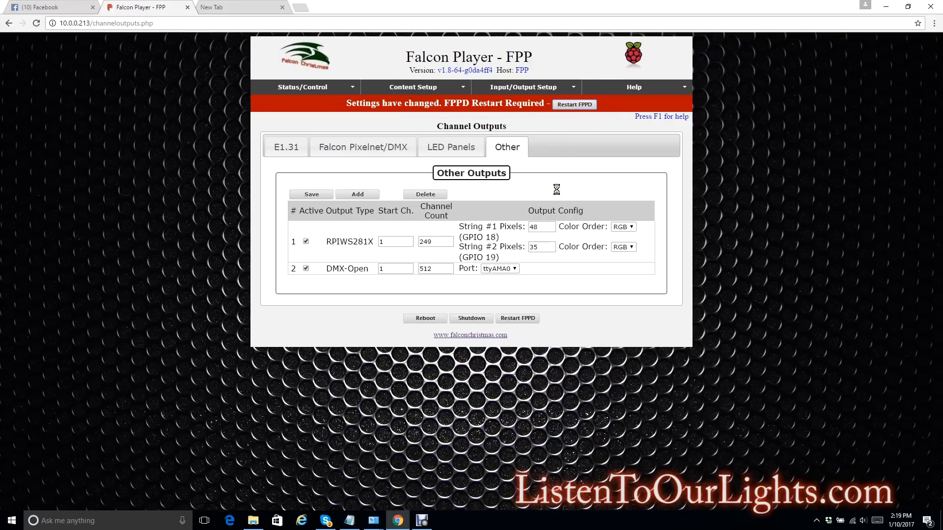
- Restart FPPD to apply the saved outputs and go to the Display Testing page
left_click(573, 104)
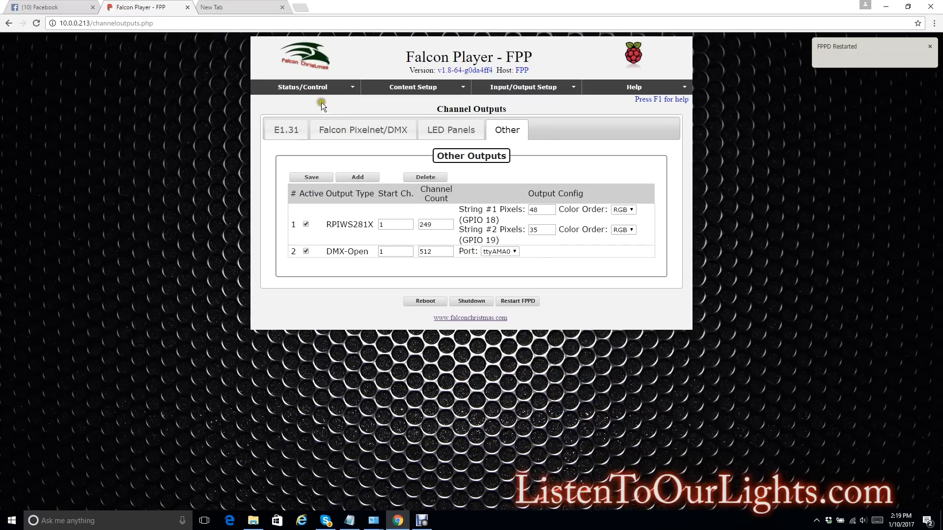
left_click(302, 87)
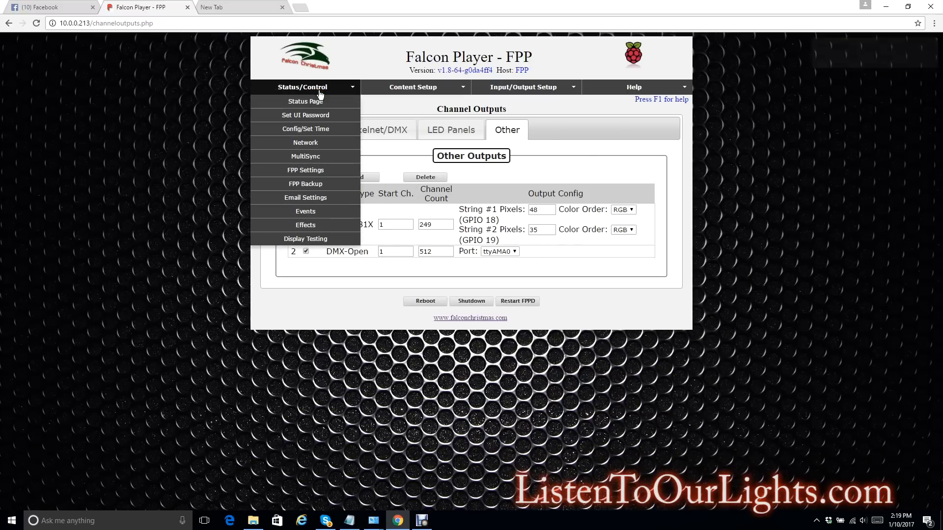
mouse_move(304, 239)
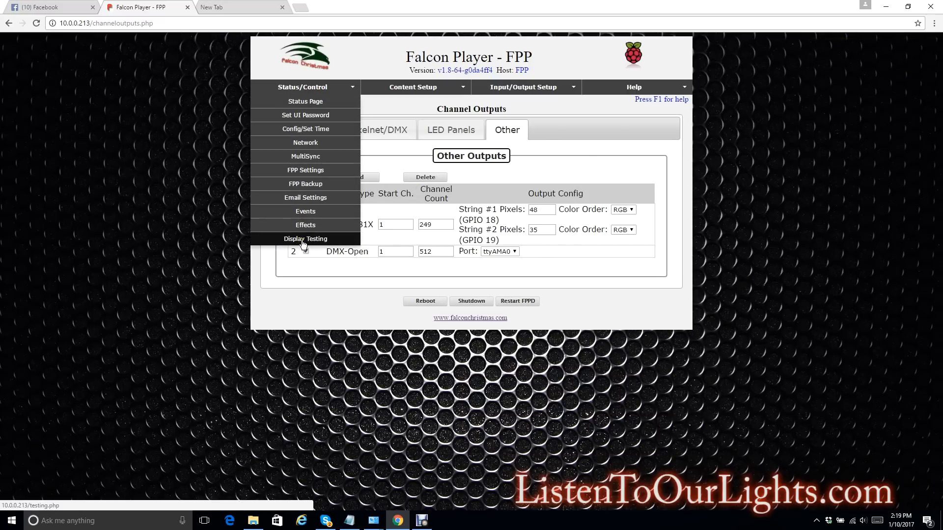
left_click(305, 239)
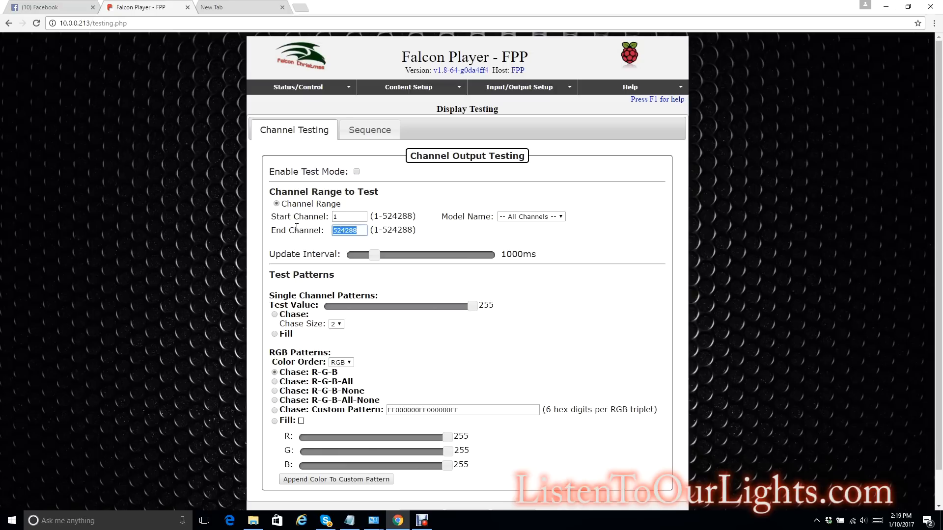
- Enable test mode with end channel 246 and the Chase: R-G-B pattern
left_click(349, 216)
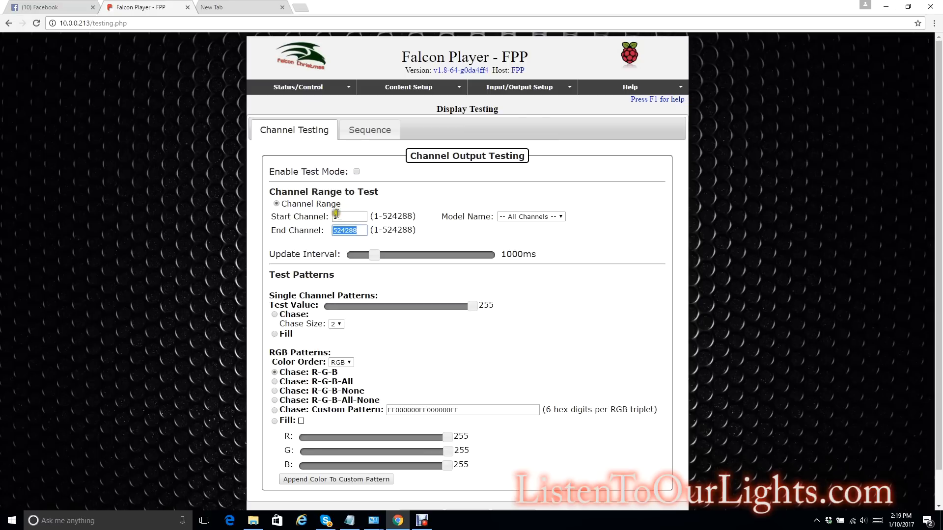
type("246")
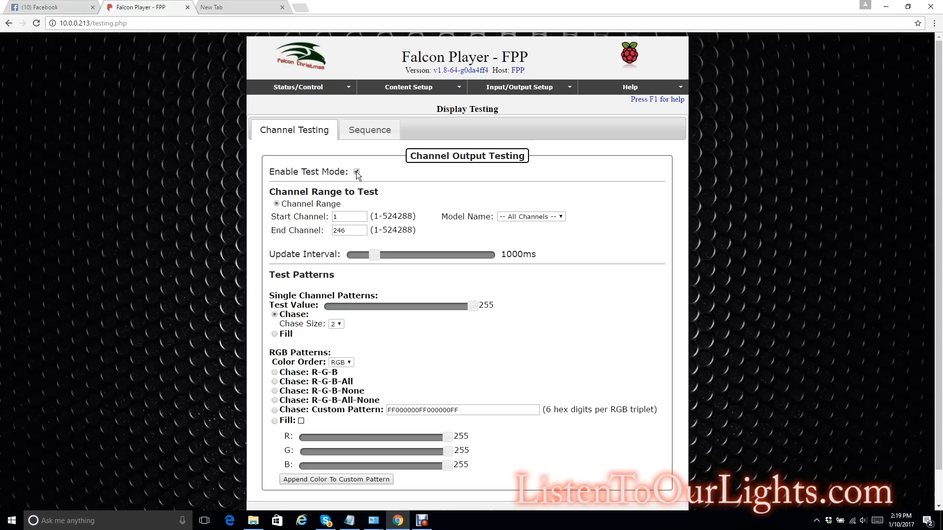
left_click(356, 171)
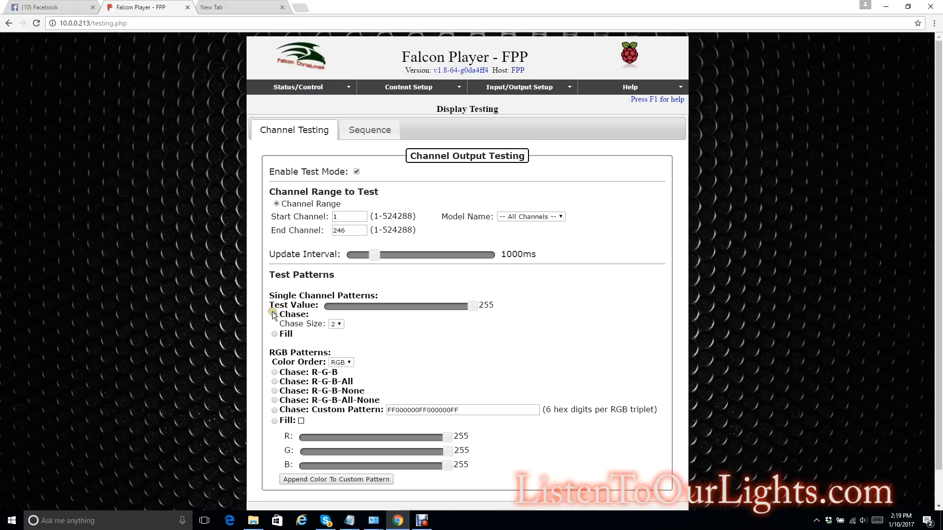
left_click(275, 314)
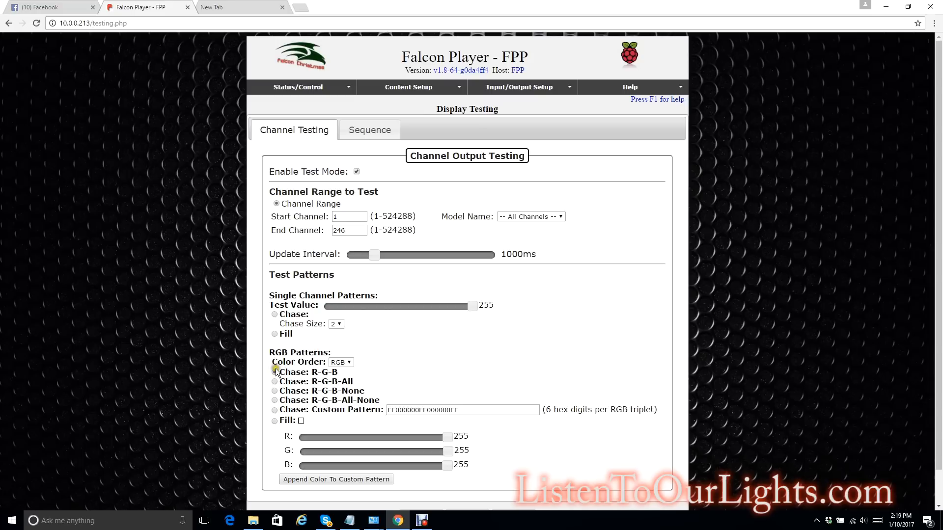
left_click(275, 373)
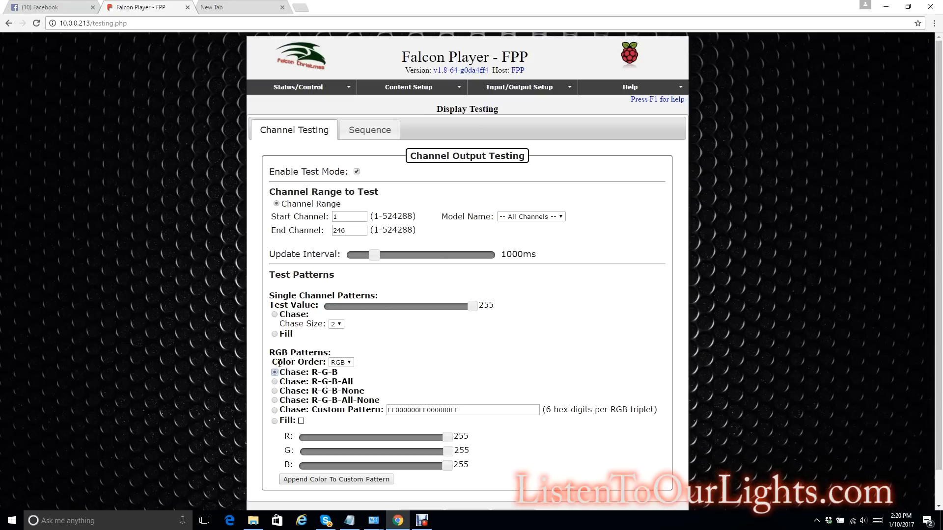